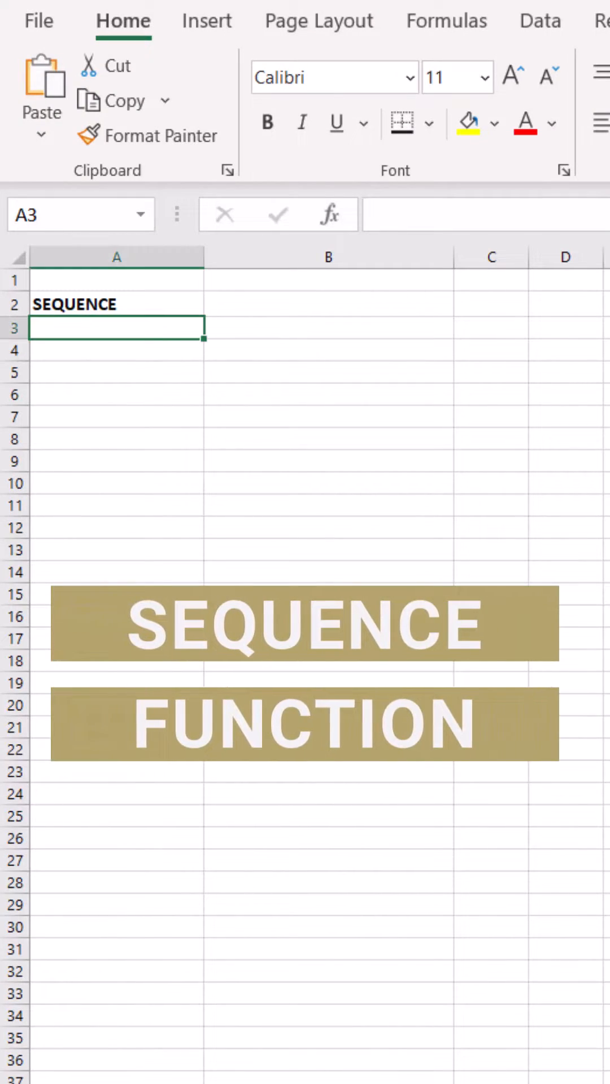
# Step: Fill the SEQUENCE column with numbers 1 to 30 using =SEQUENCE(30)
pyautogui.write('=SEQUENCE(30)')
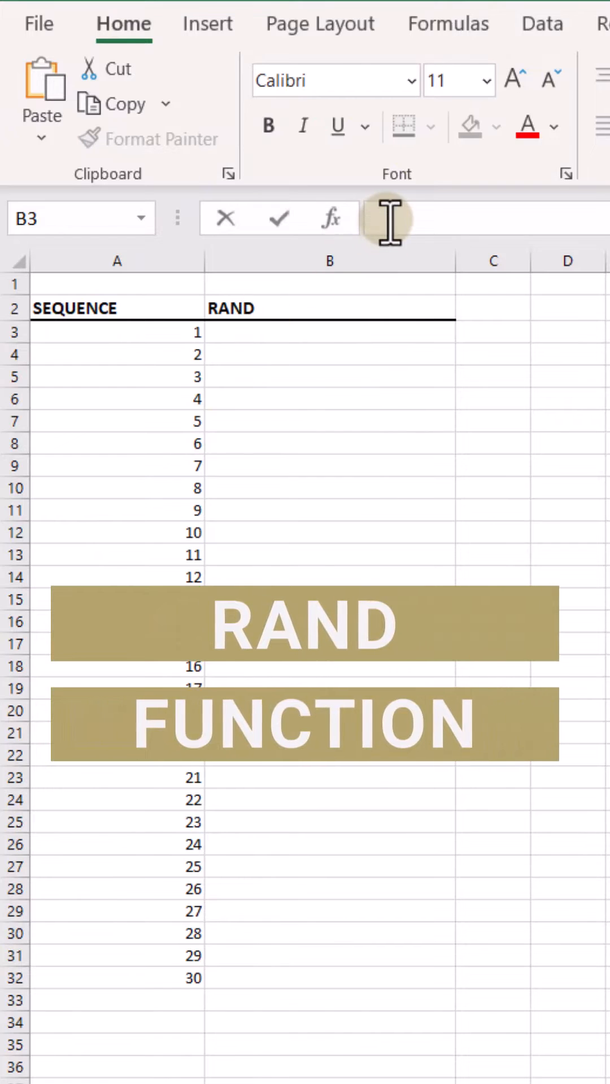
# Step: Enter =RAND() in B3 and fill random decimals down beside all 30 sequence numbers
pyautogui.click(329, 332)
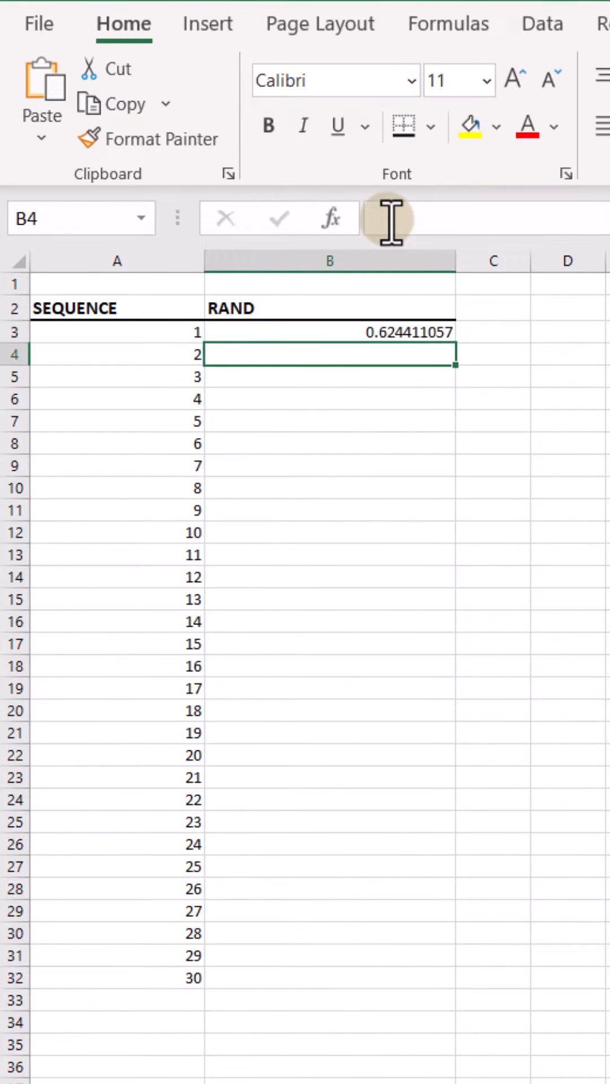
pyautogui.click(328, 332)
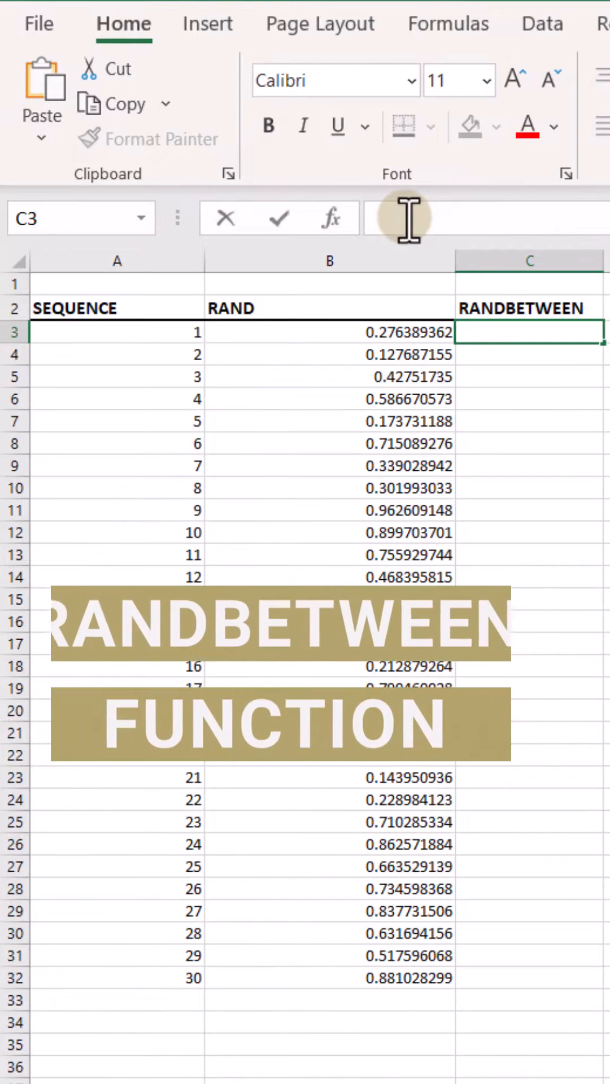
# Step: Enter =RANDBETWEEN(1,30) in C3 to get a random whole number from 1 to 30
pyautogui.write('=RANDBETWEEN(1,30)')
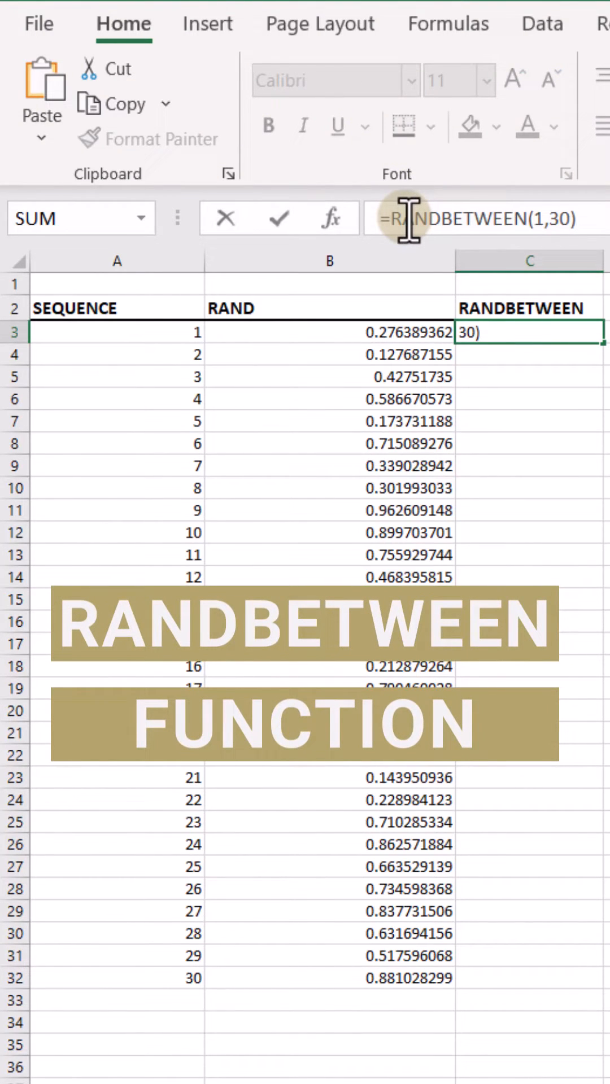
pyautogui.press('Return')
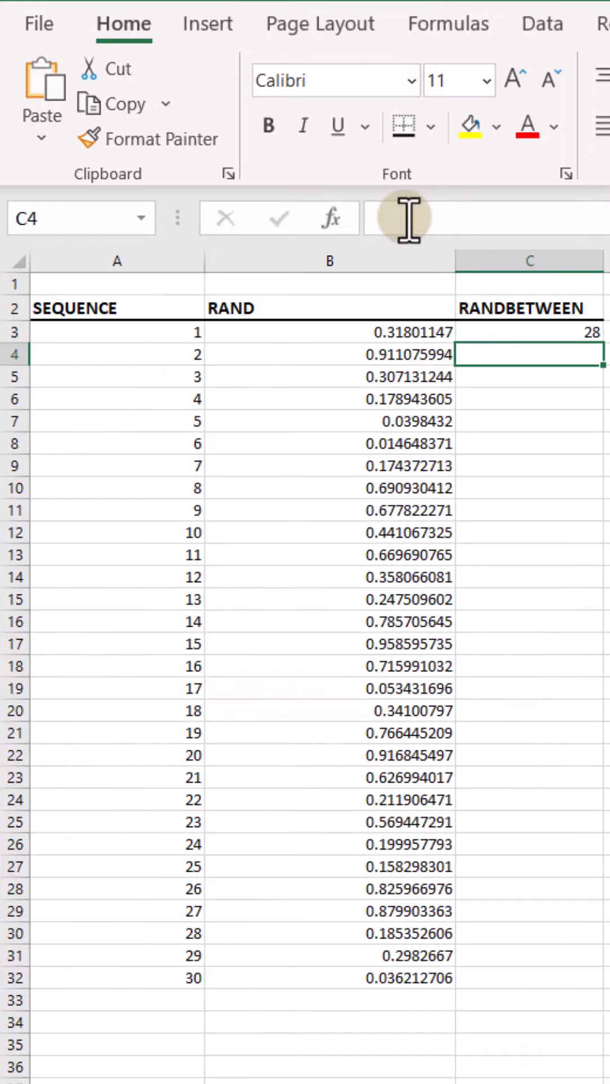
pyautogui.moveTo(515, 339)
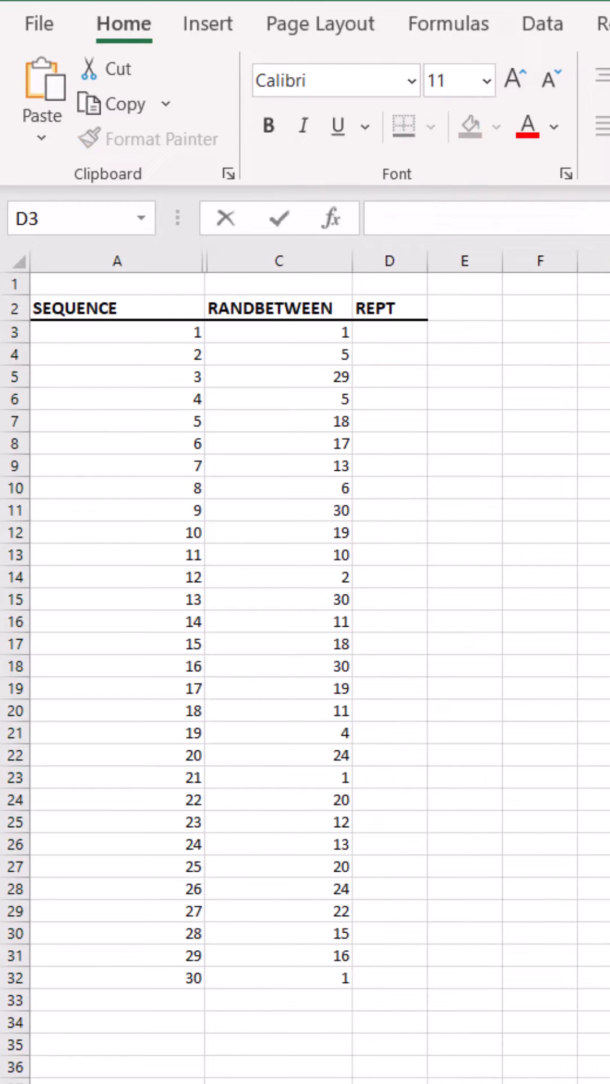
# Step: Enter =REPT("g",C3) in D3 to repeat the letter g by the row's random number
pyautogui.click(388, 332)
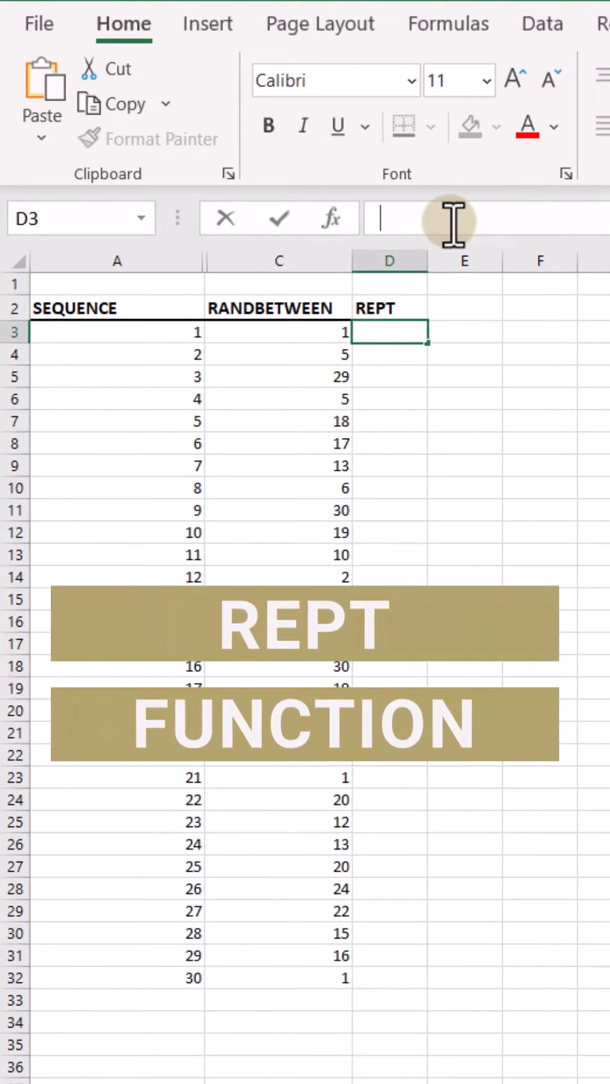
pyautogui.write('=REPT("|",C3)')
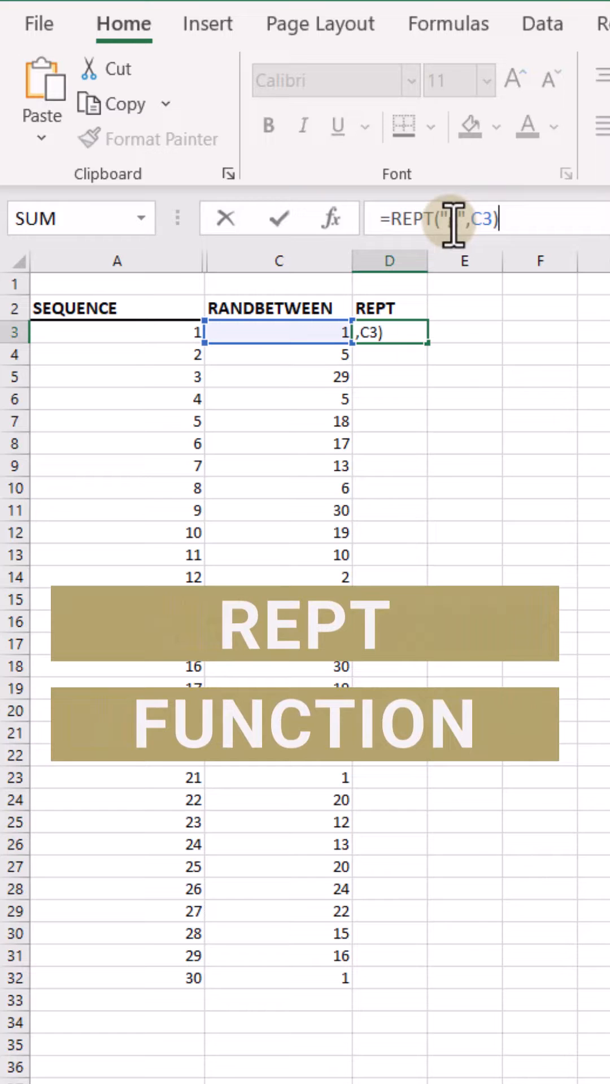
pyautogui.write('g')
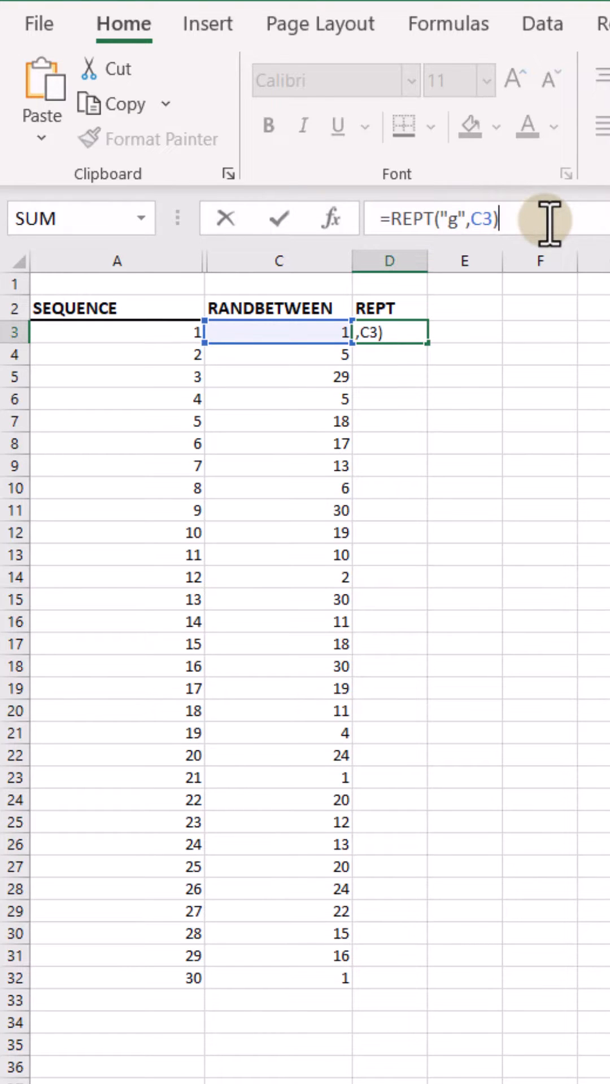
pyautogui.moveTo(386, 368)
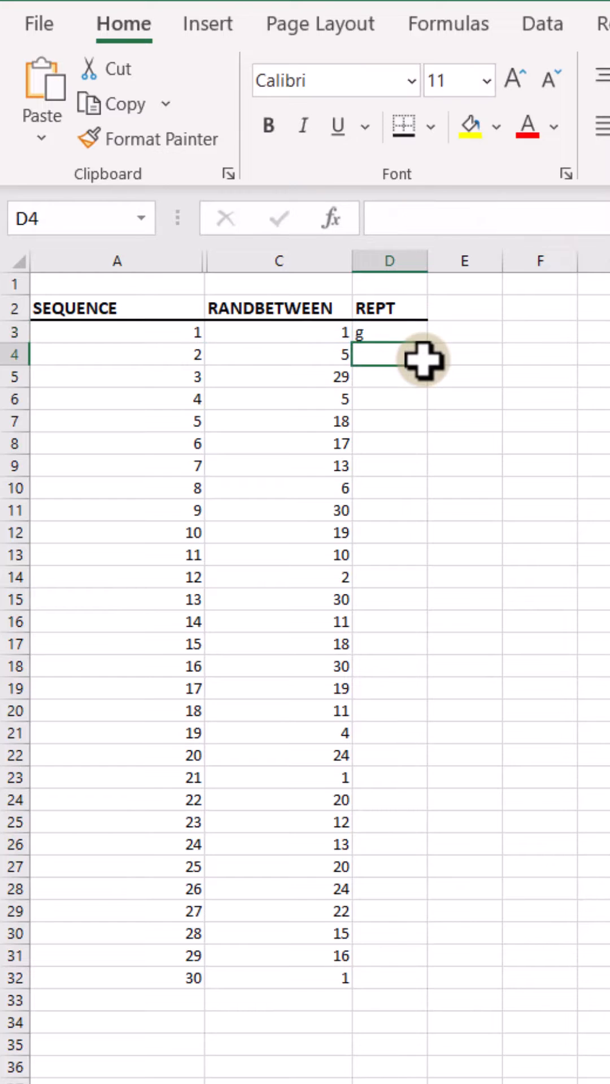
pyautogui.click(388, 332)
pyautogui.write('Webdings')
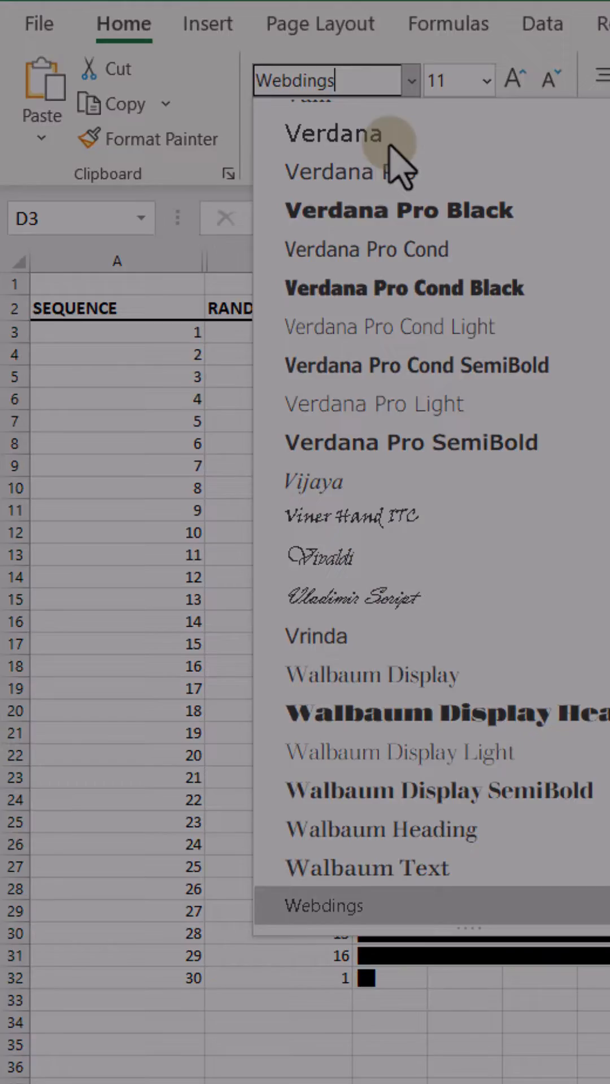
# Step: Render the REPT column as solid bars with the Webdings font and switch to the EMAILS sheet
pyautogui.click(322, 906)
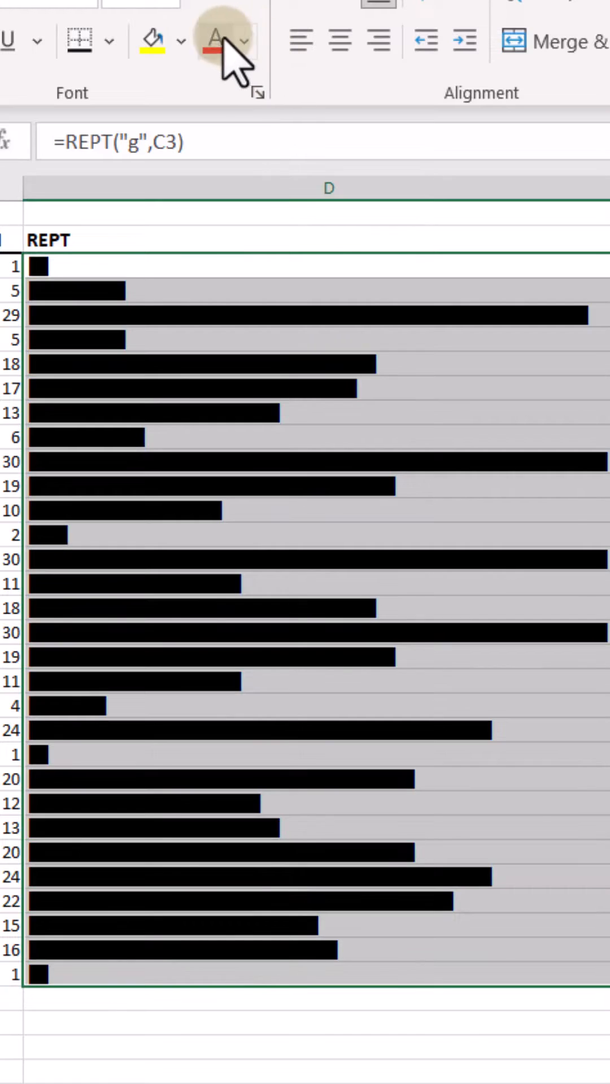
pyautogui.click(214, 38)
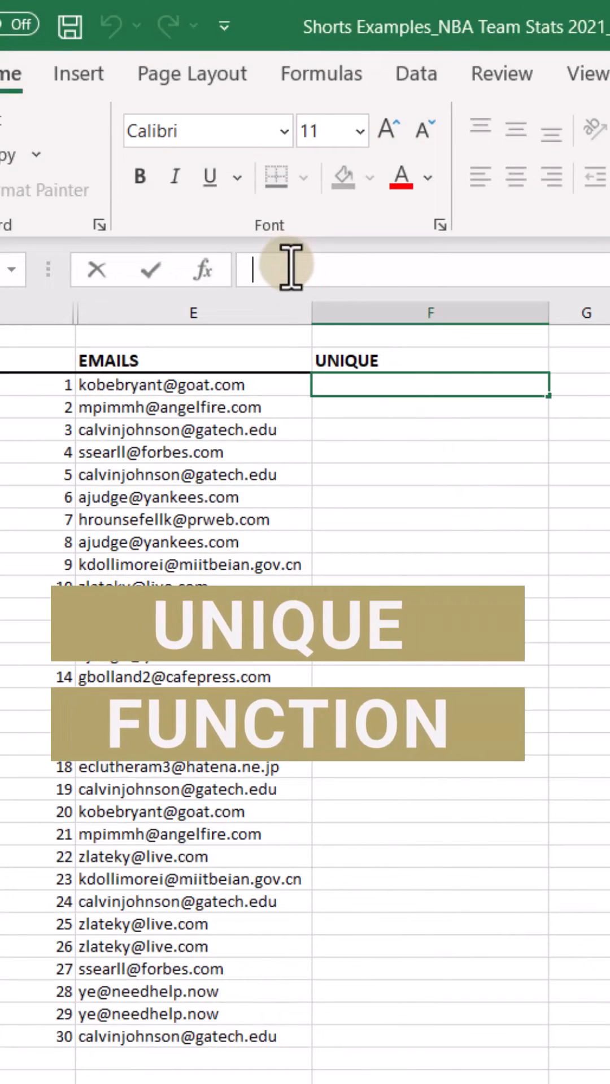
# Step: Enter =UNIQUE(E3:E32) in F3 beside the email list
pyautogui.write('=UNIQUE(E3:E32)')
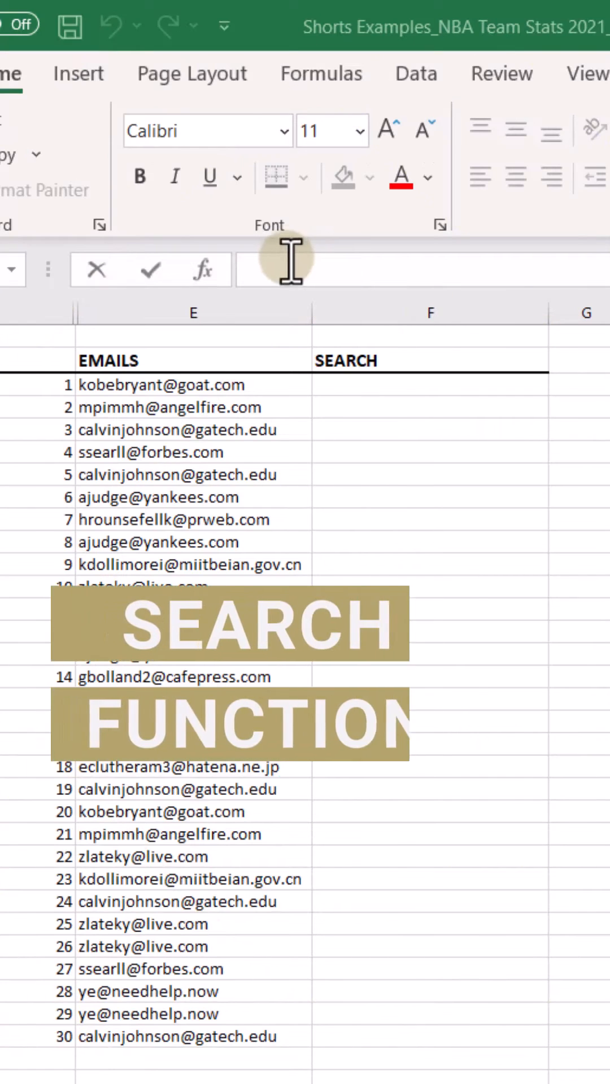
# Step: Enter =IFERROR(SEARCH("gatech",E3),"") in F3 and fill down to show gatech positions
pyautogui.write('=IFERROR(SEARCH("gatech",E3),"")')
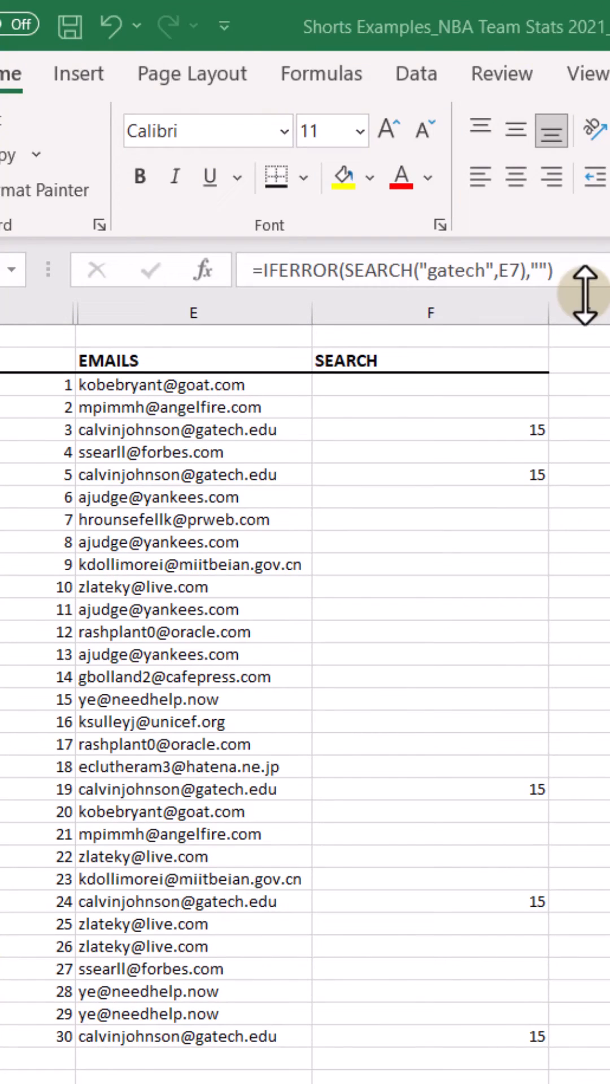
pyautogui.click(430, 476)
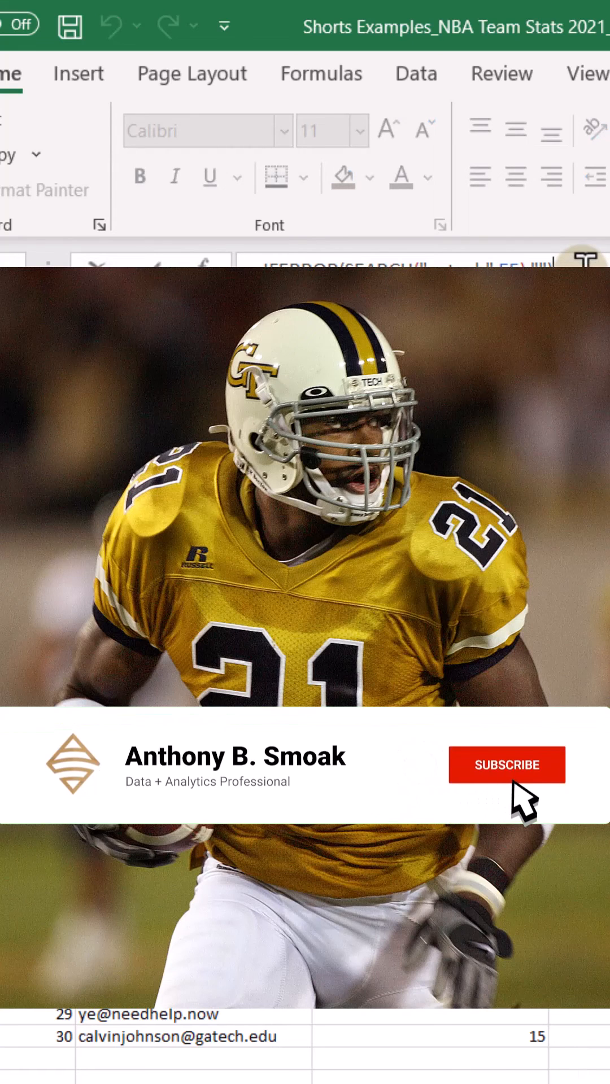
pyautogui.click(507, 765)
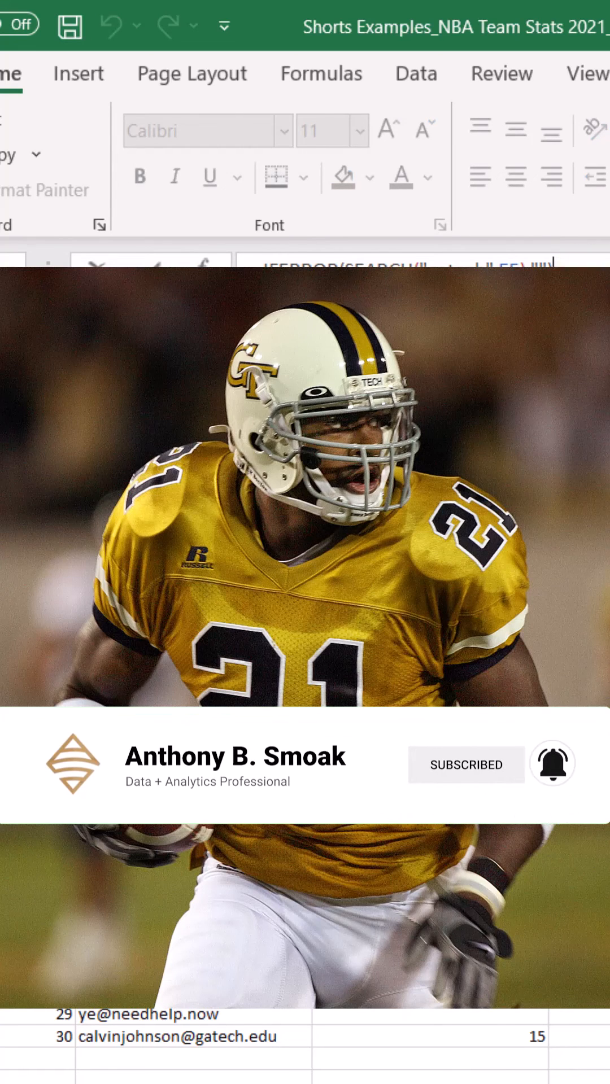